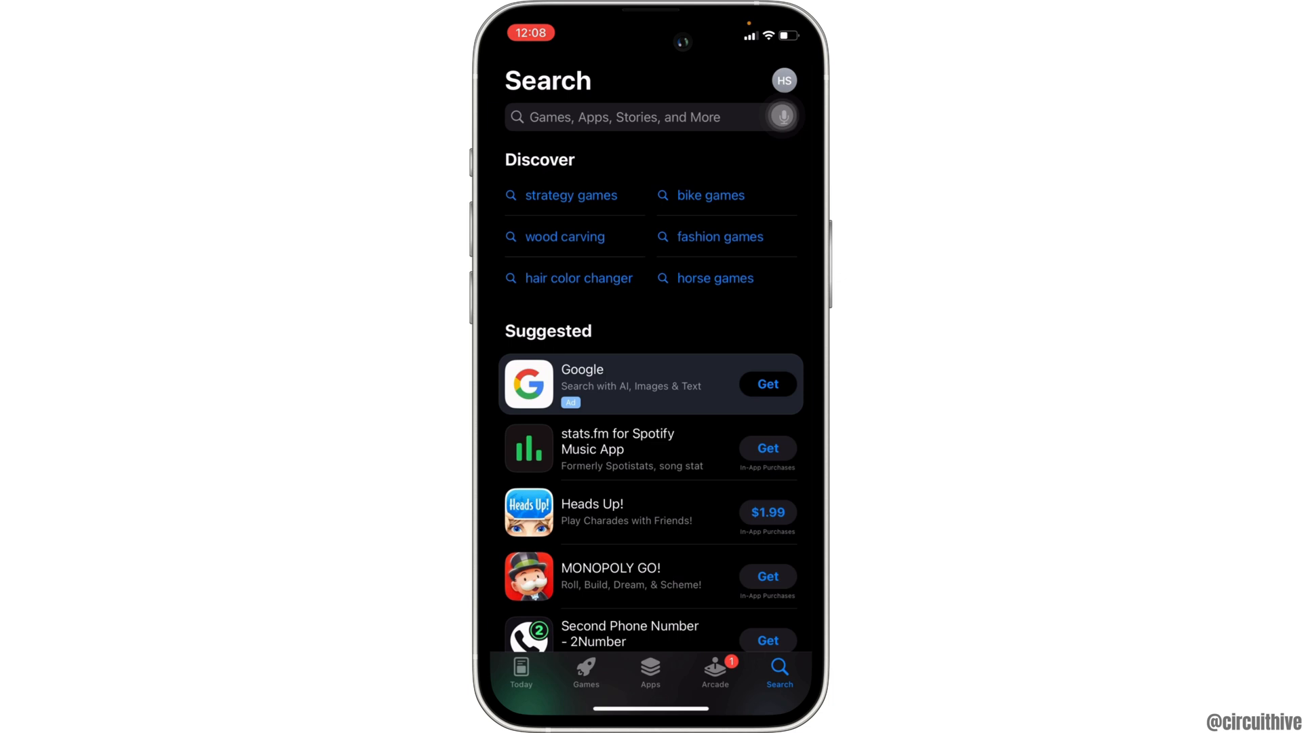
Search the App Store for 'meta' to check the Meta Business Suite result.
left_click(652, 117)
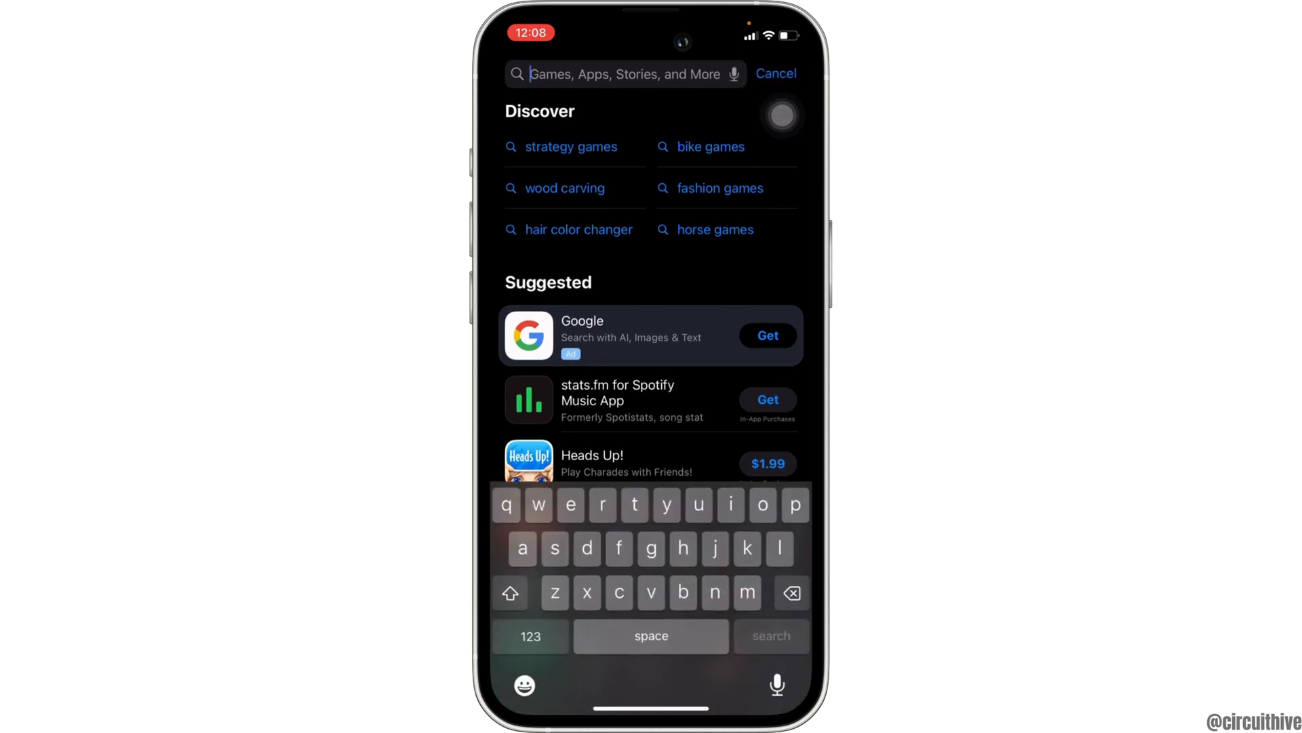
type("meta")
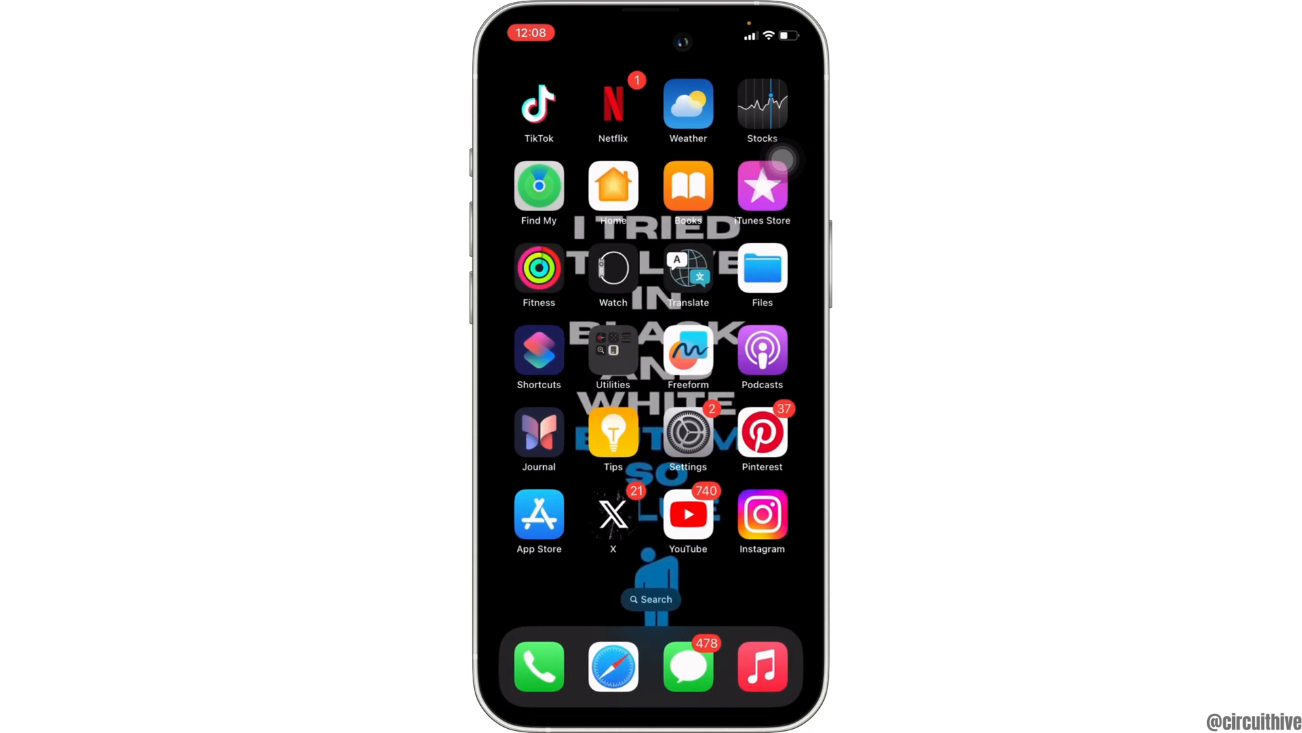
Reach General > iPhone Storage and scroll the app list to Business Suite (216.6 MB).
left_click(686, 431)
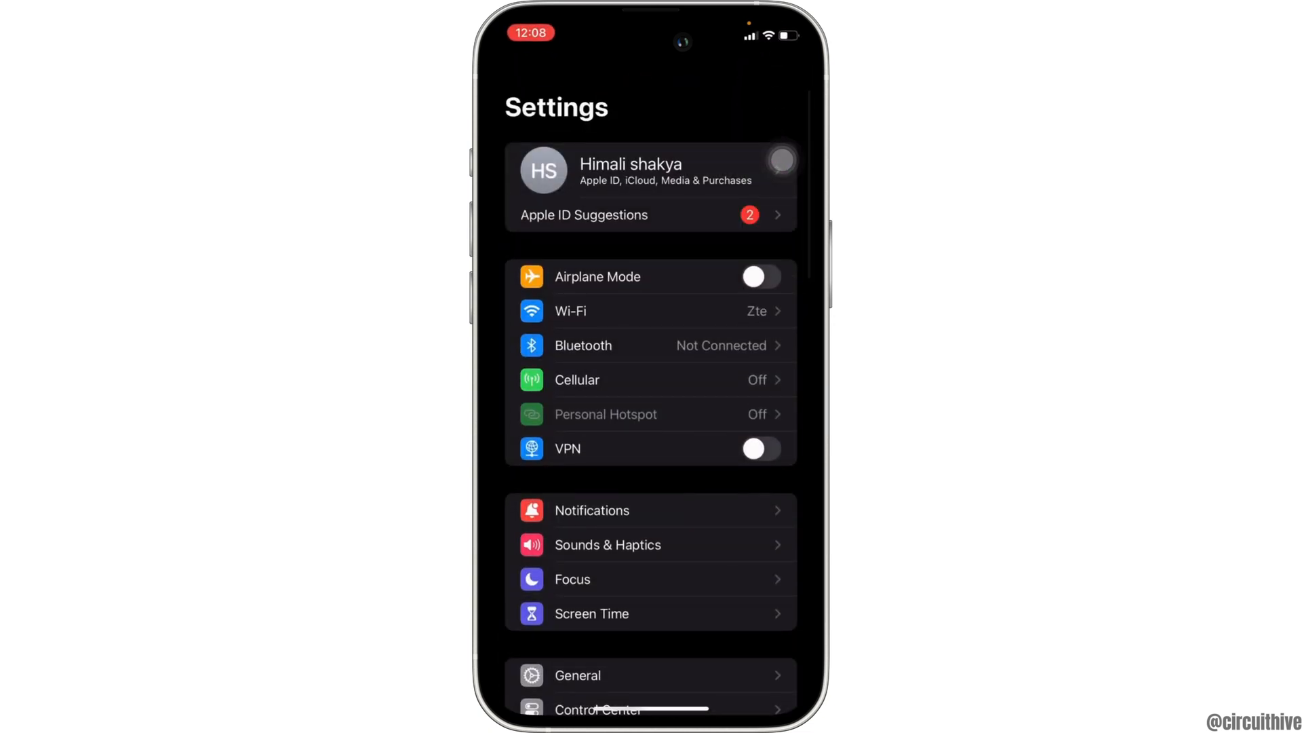
left_click(576, 674)
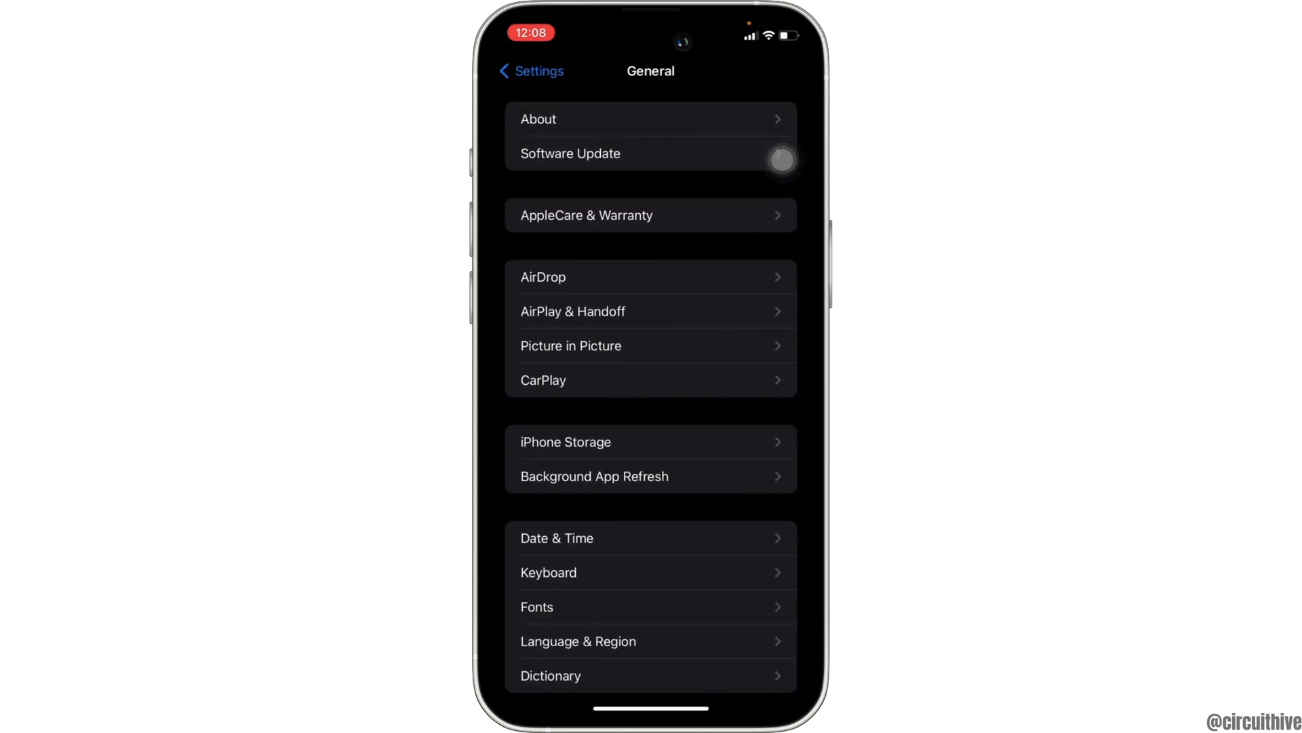
left_click(564, 441)
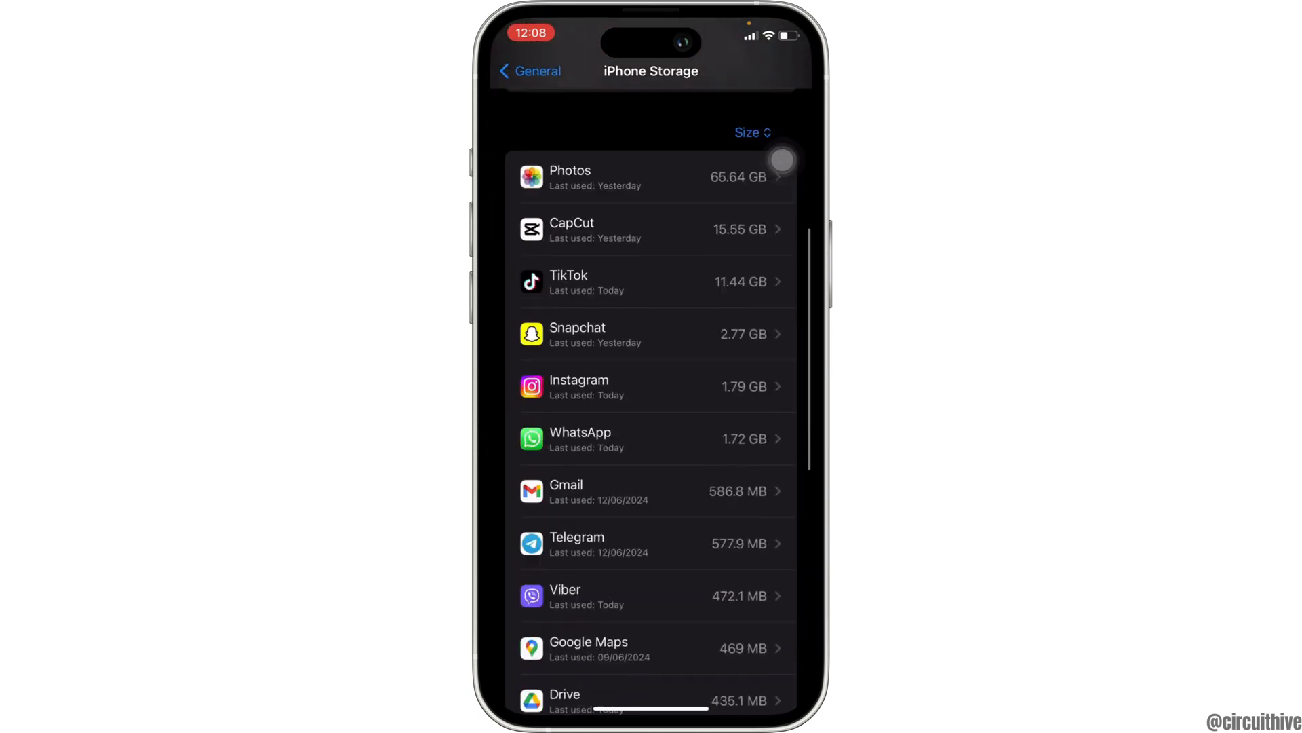
scroll("down", 3)
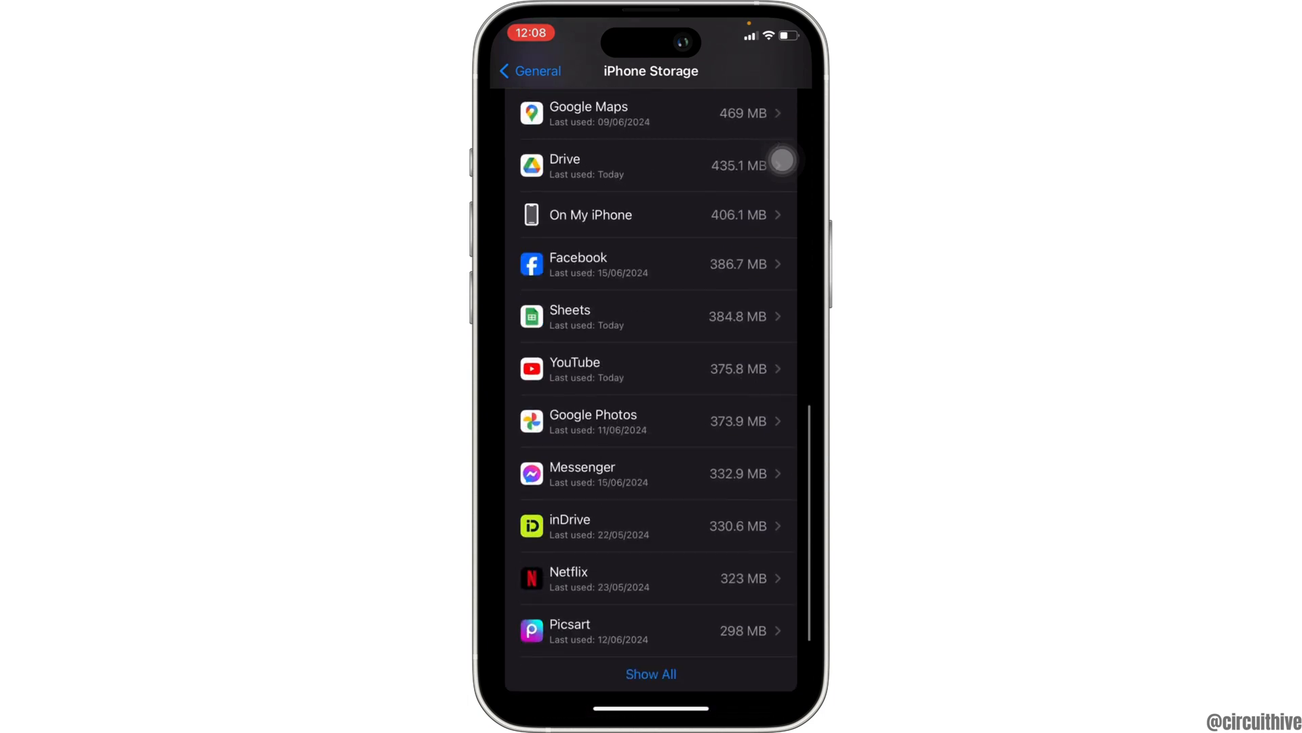
scroll("down", 3)
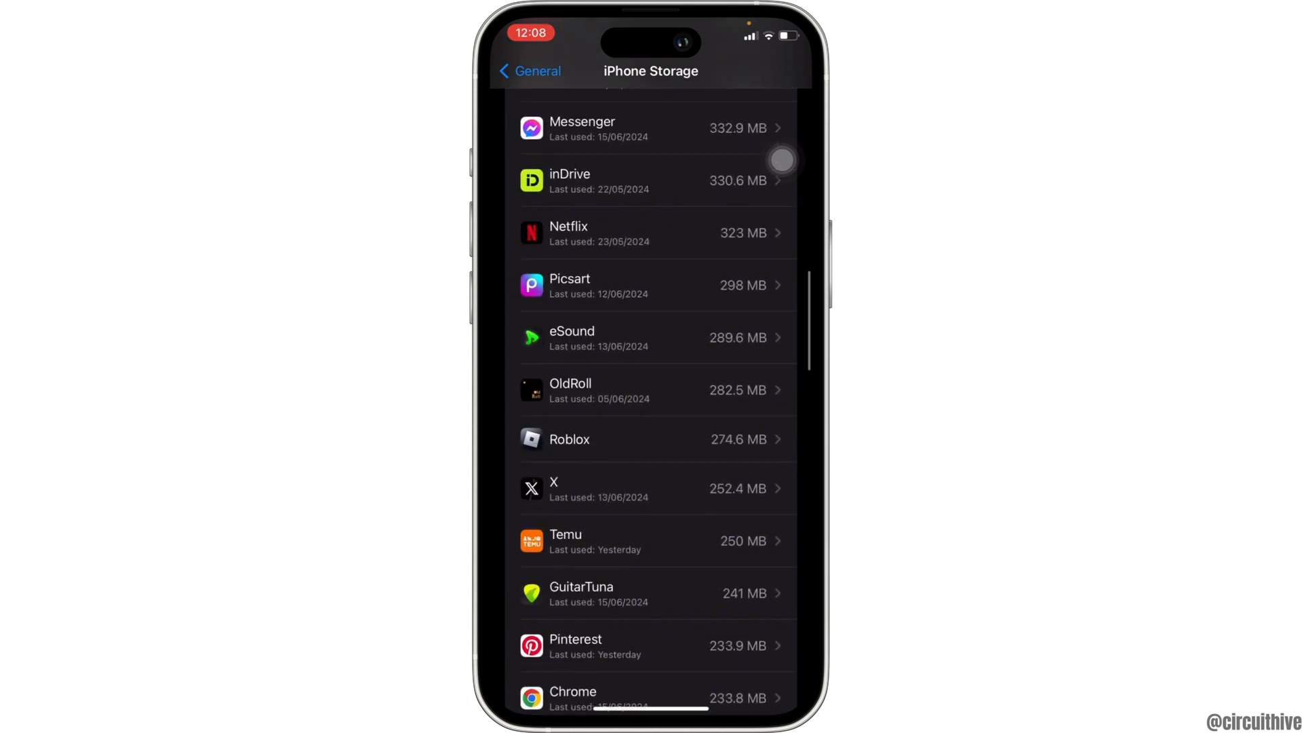
scroll("down", 3)
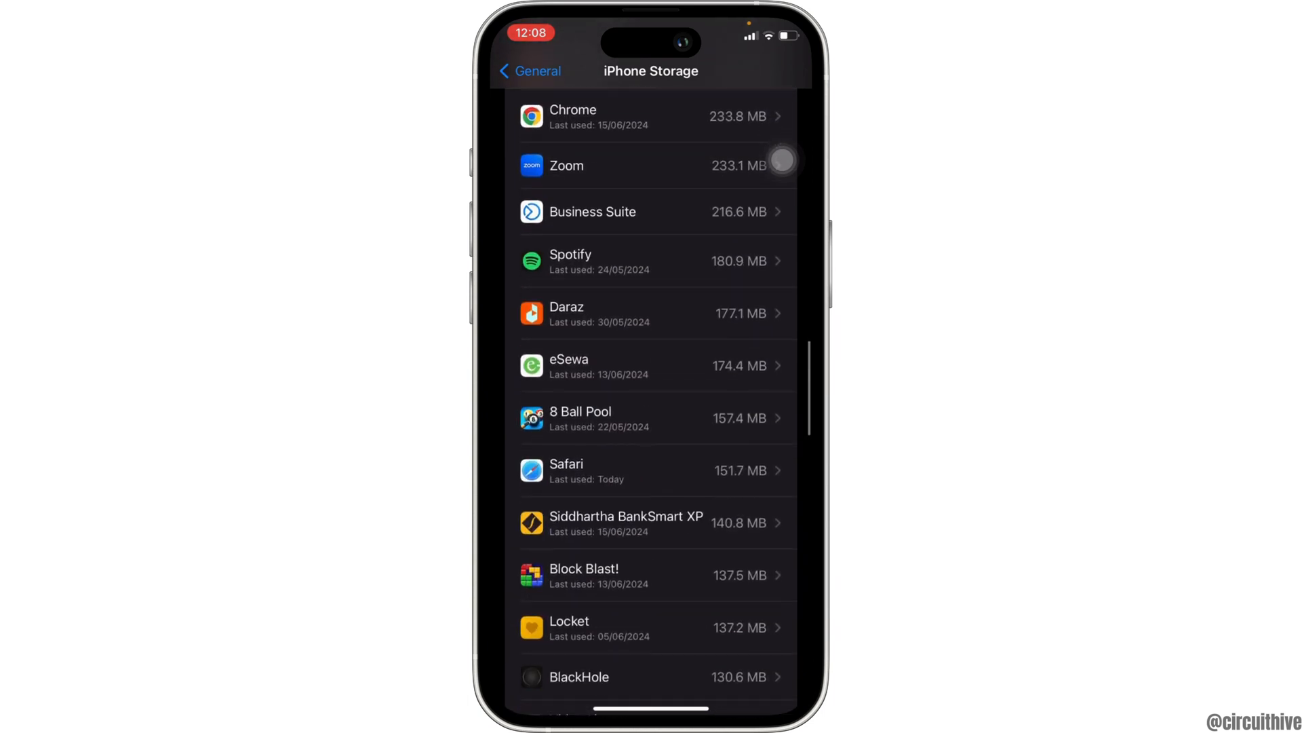
Offload the 216.6 MB Business Suite app, keeping its 57 KB of documents and data.
left_click(650, 211)
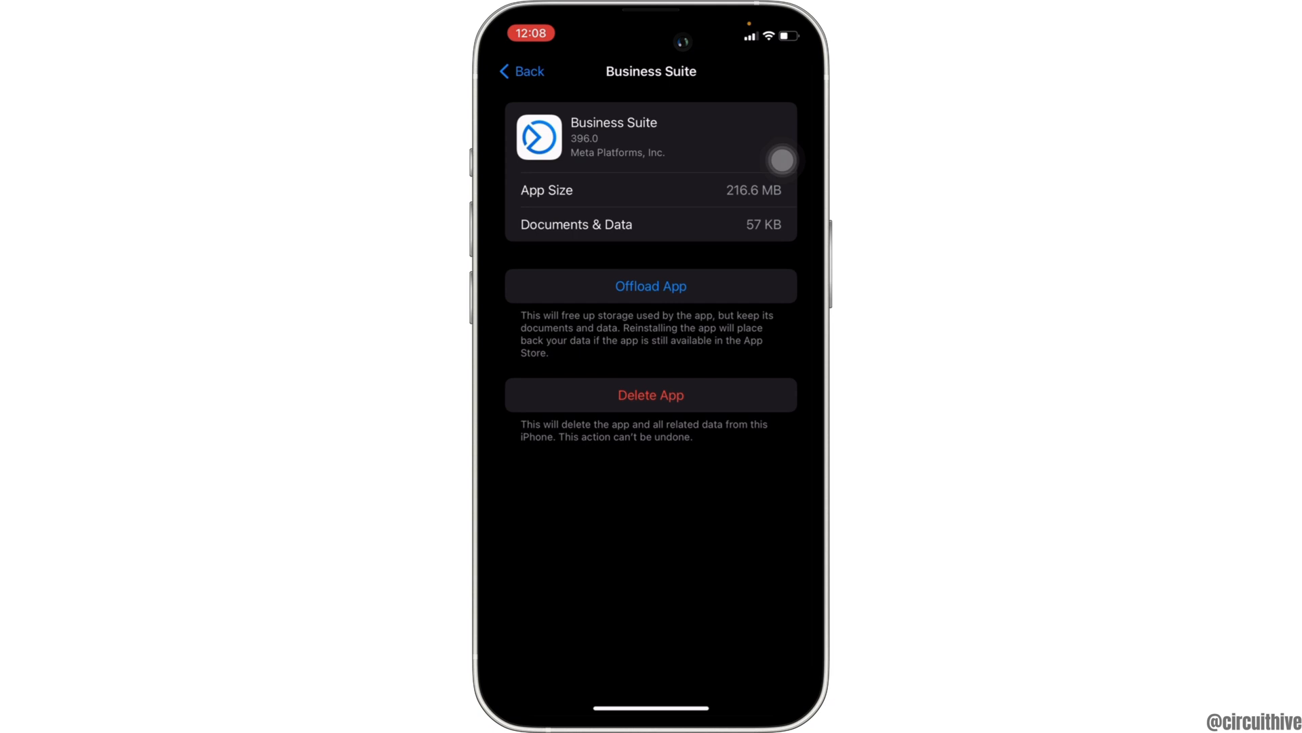
left_click(650, 286)
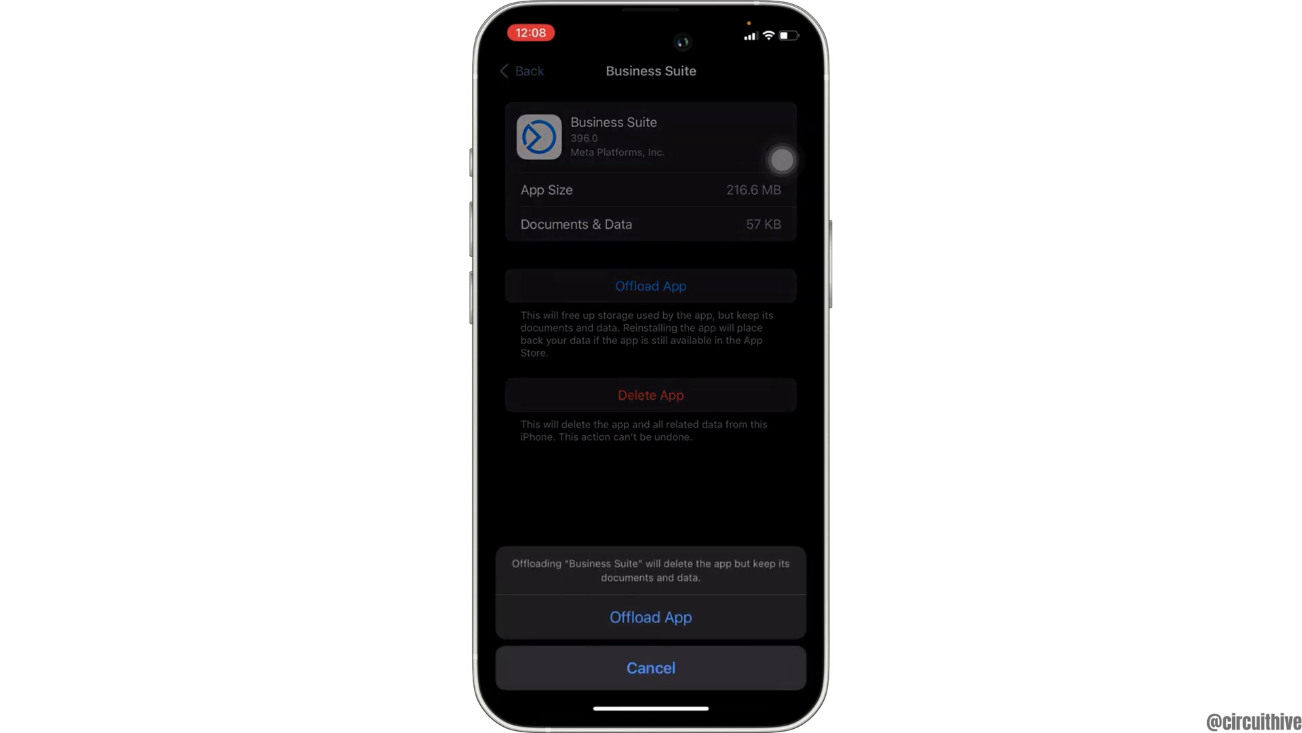
left_click(650, 616)
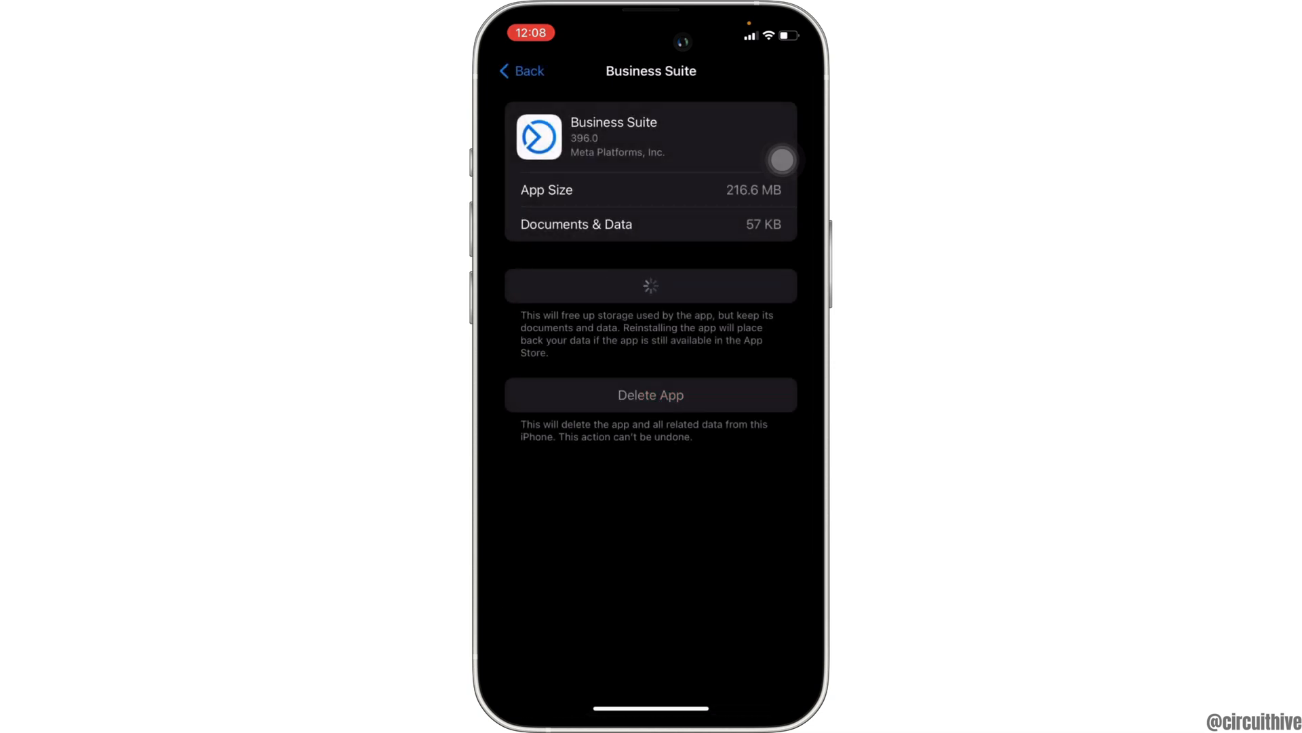